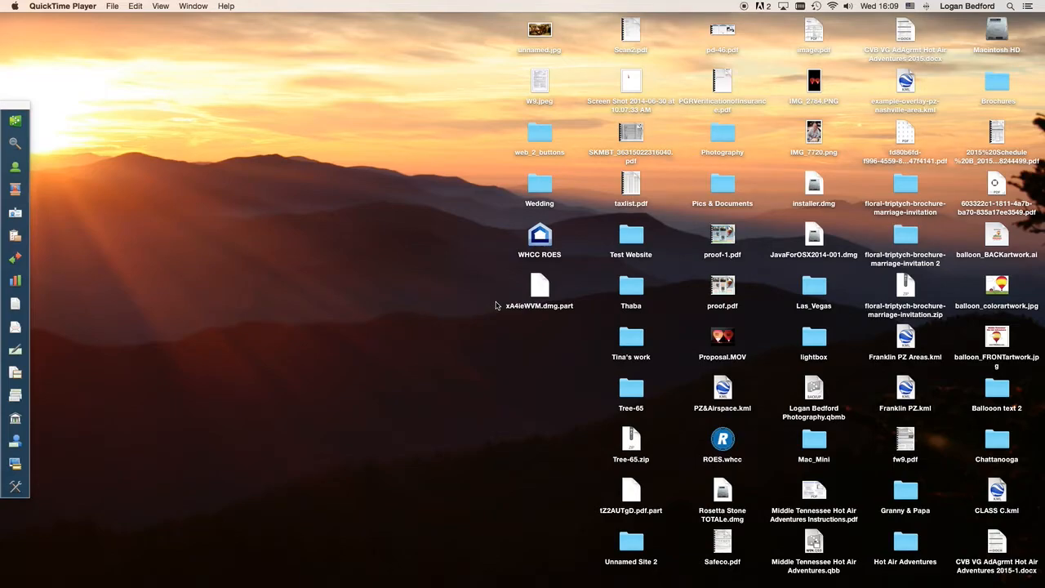
mouse_move(529, 353)
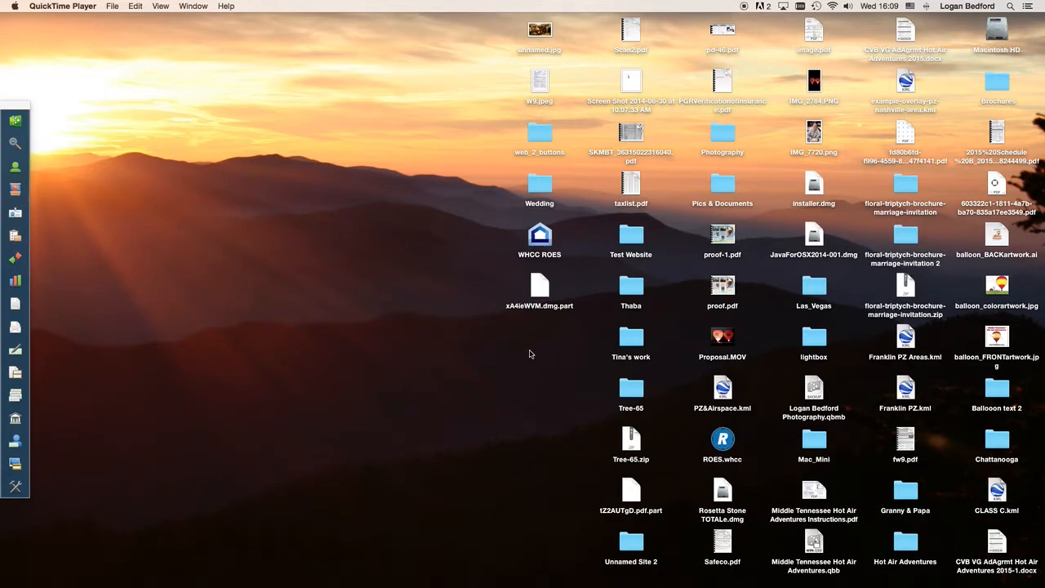
mouse_move(530, 358)
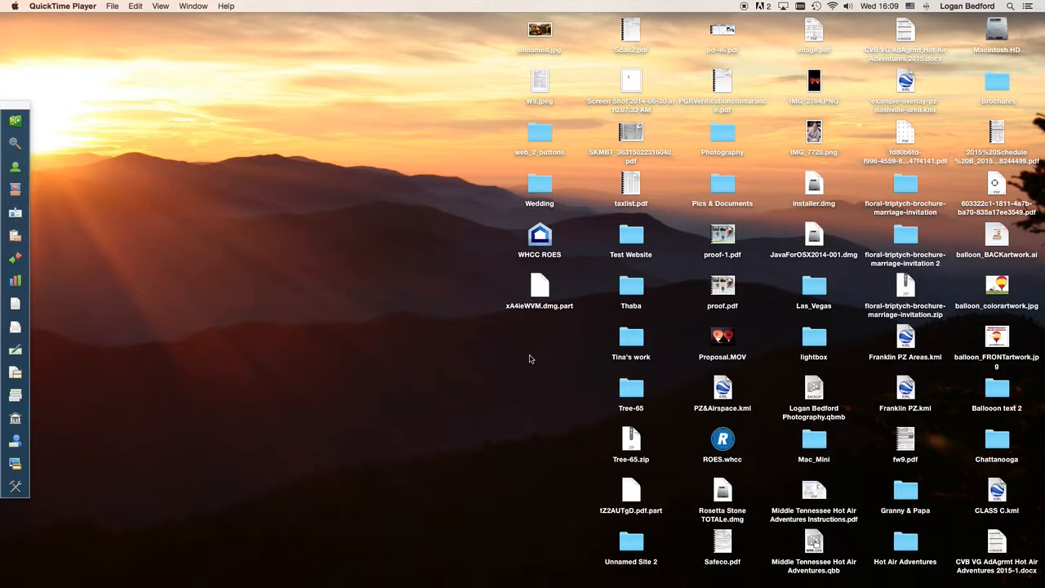
mouse_move(535, 341)
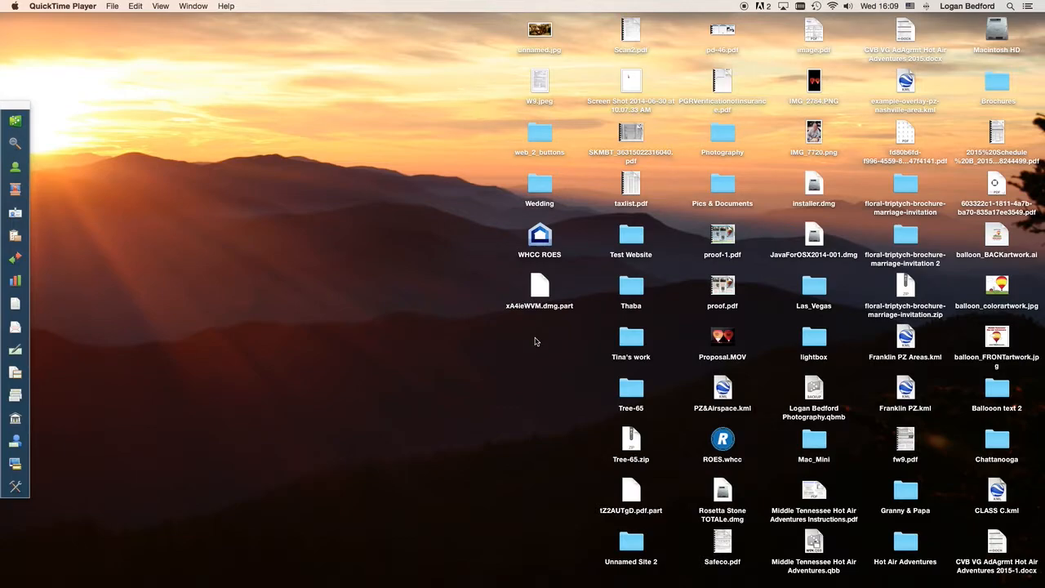
mouse_move(537, 343)
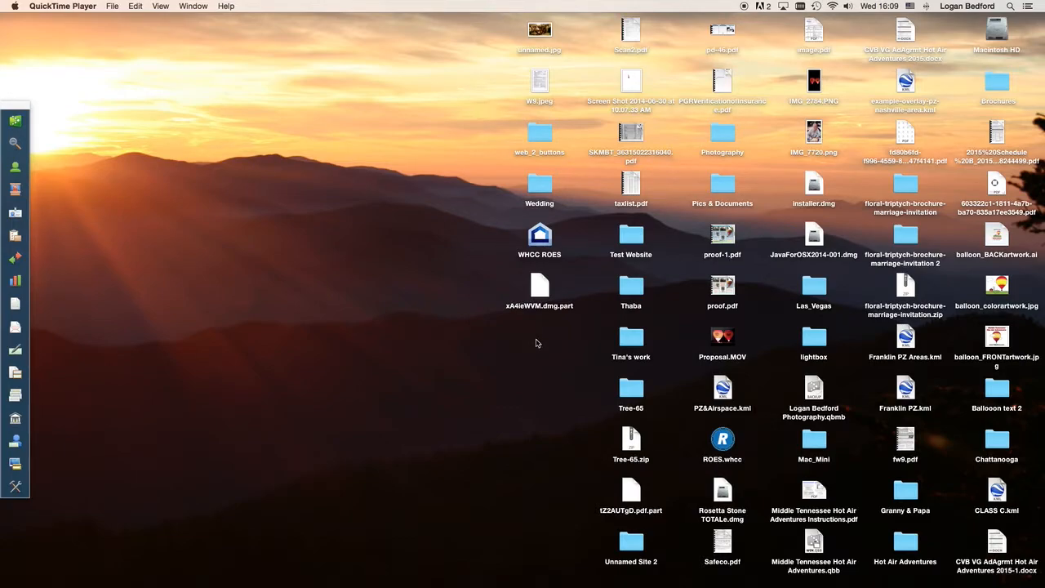
mouse_move(496, 563)
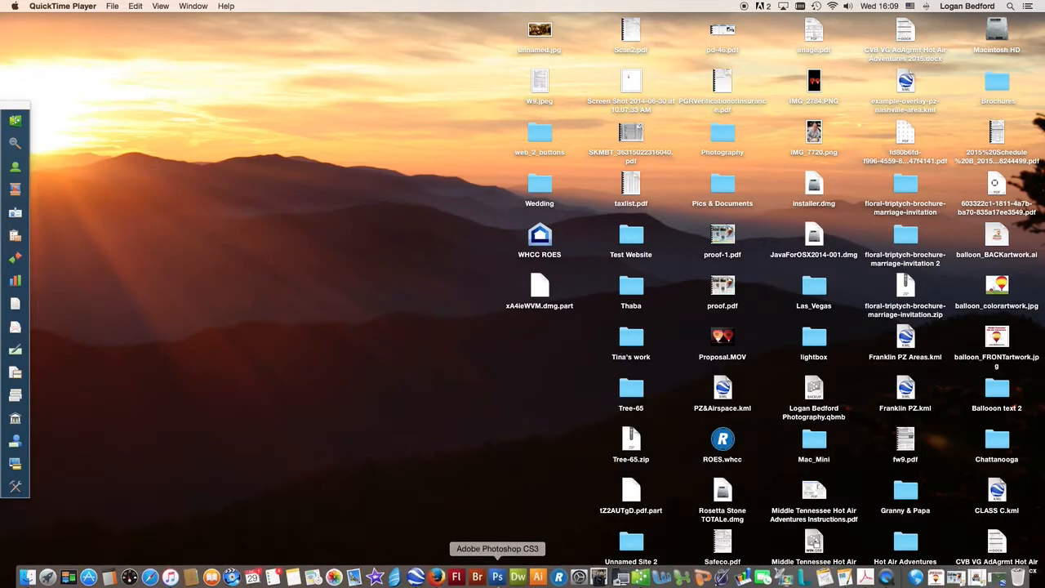
Step: Launch Firefox and go to Google Maps through the Google apps grid
left_click(436, 574)
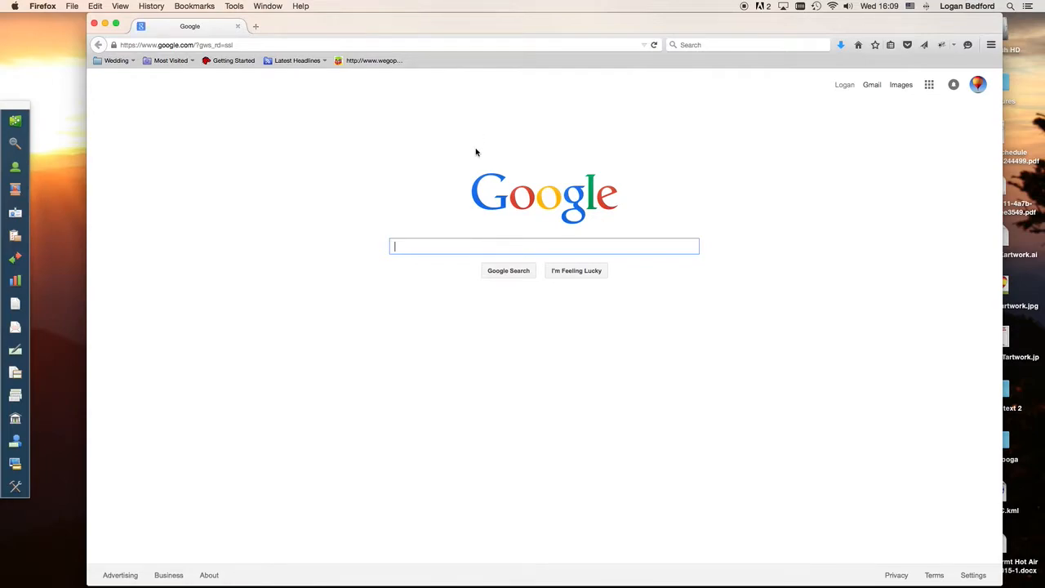
mouse_move(917, 89)
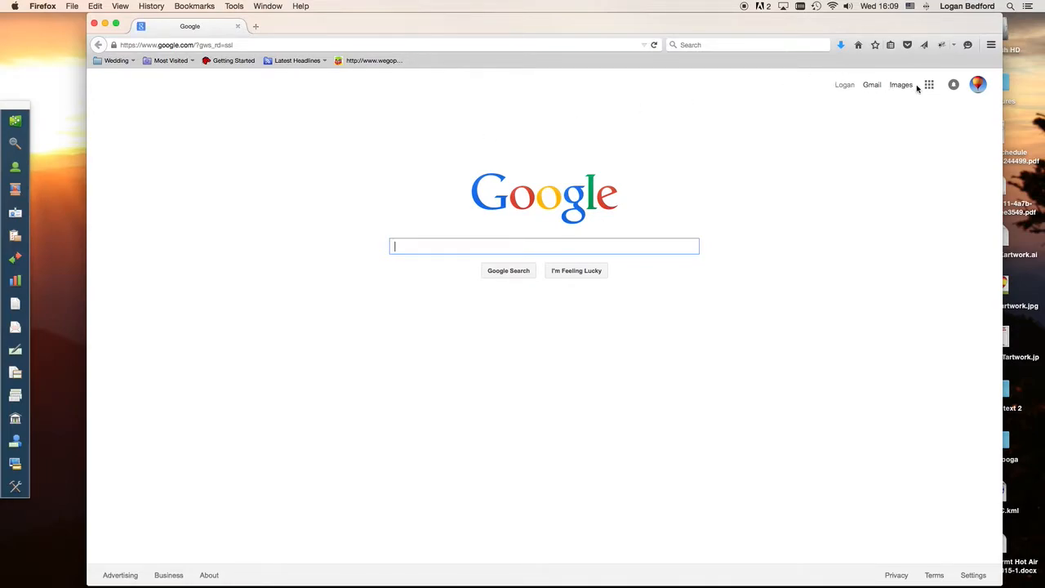
left_click(928, 84)
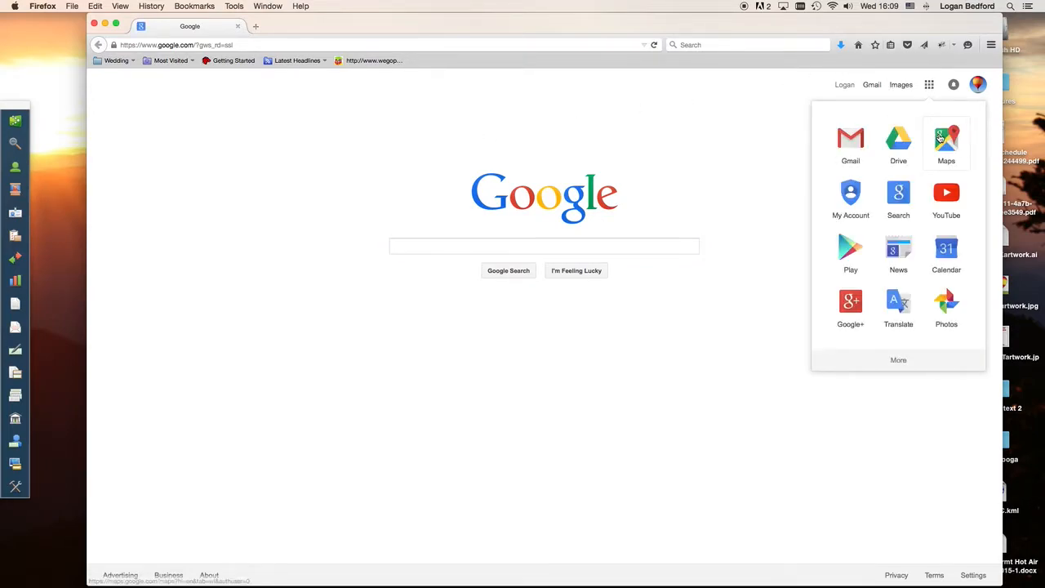
left_click(946, 139)
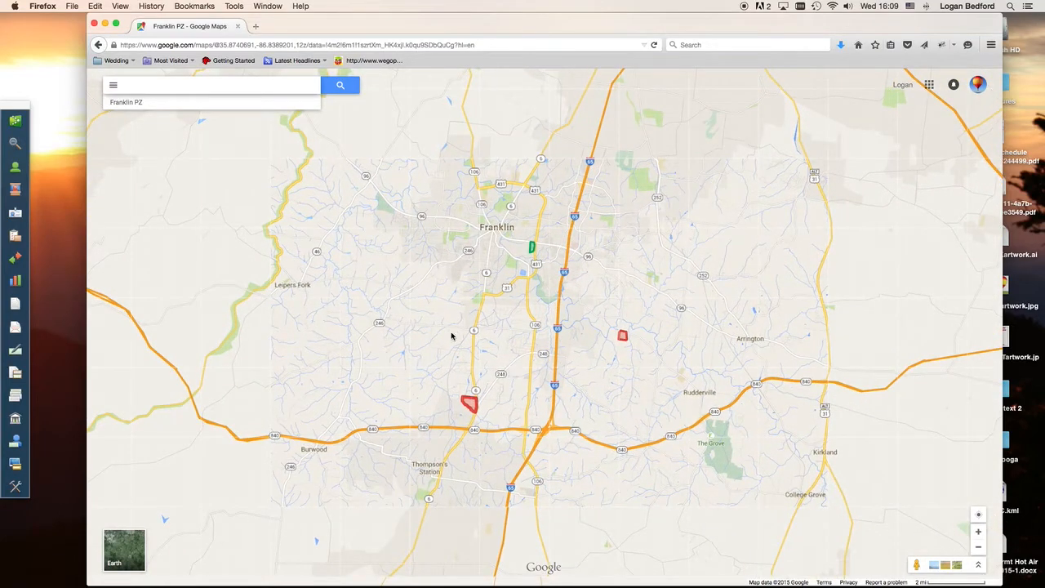
Step: Open the Franklin PZ map's original version in a new My Maps tab
left_click(126, 101)
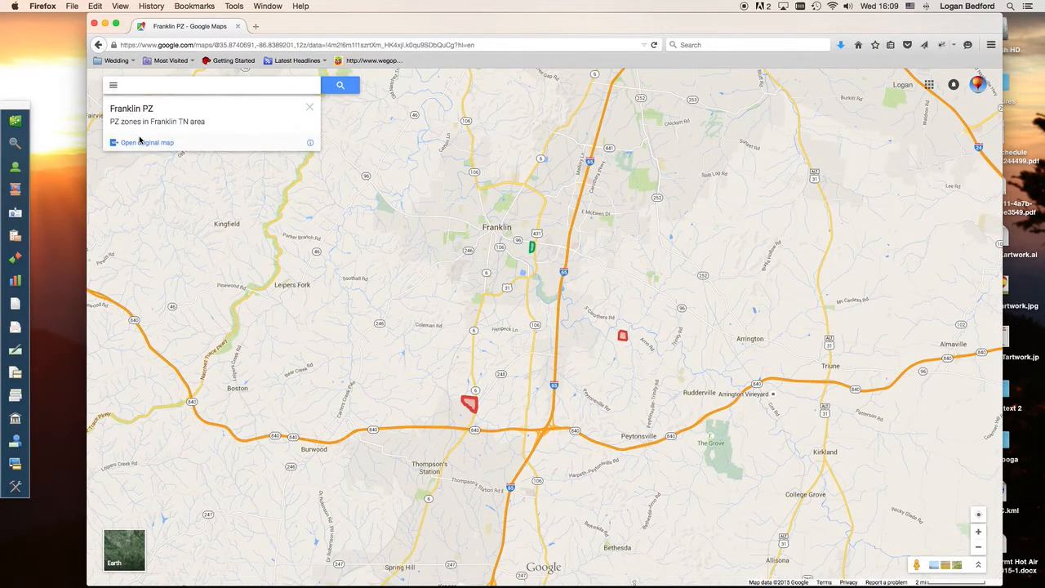
left_click(147, 142)
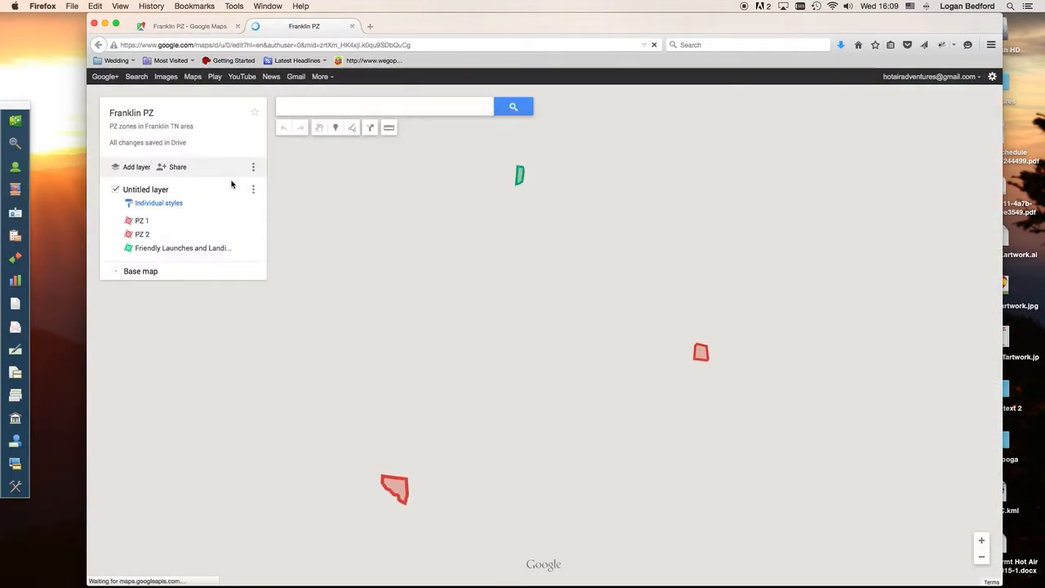
left_click(254, 166)
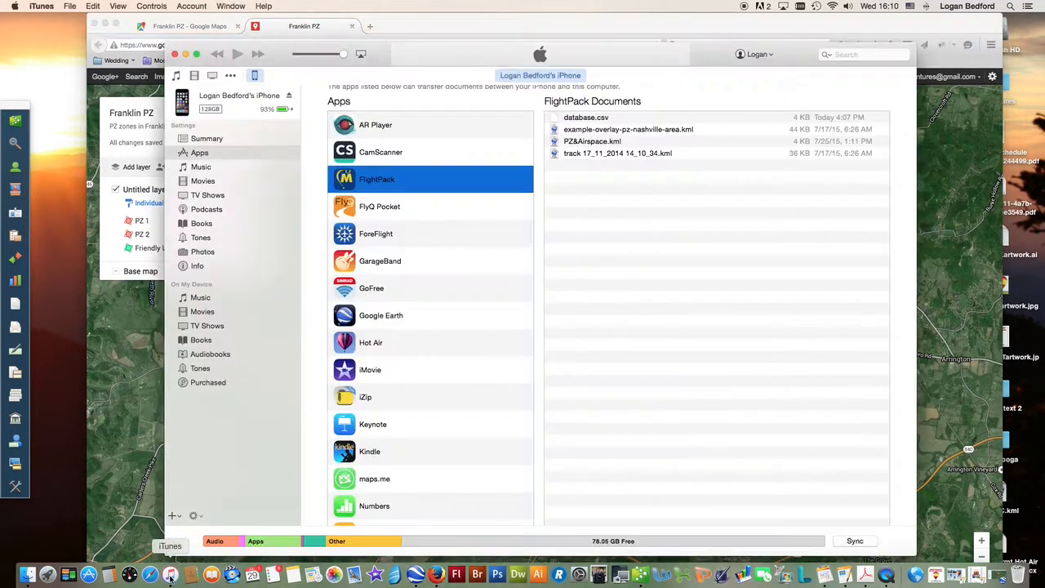
Step: Bring iTunes forward and select the connected iPhone's device button
left_click(427, 75)
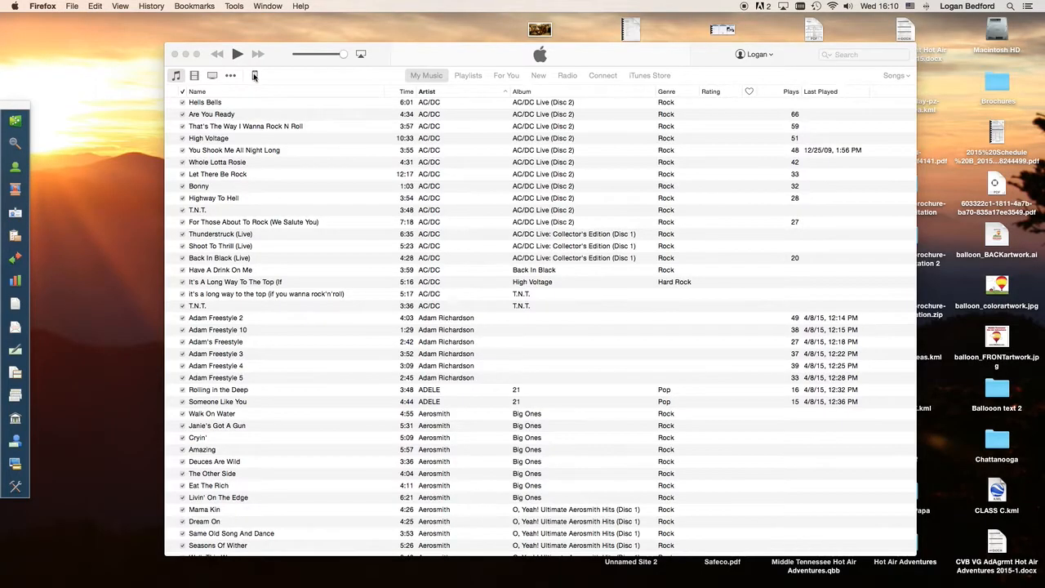
left_click(255, 75)
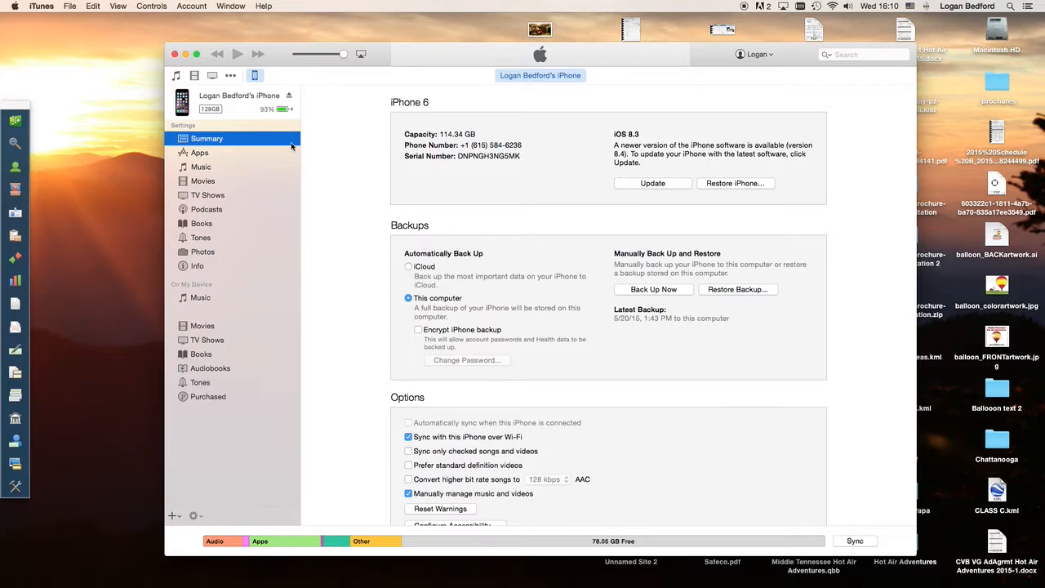
mouse_move(202, 158)
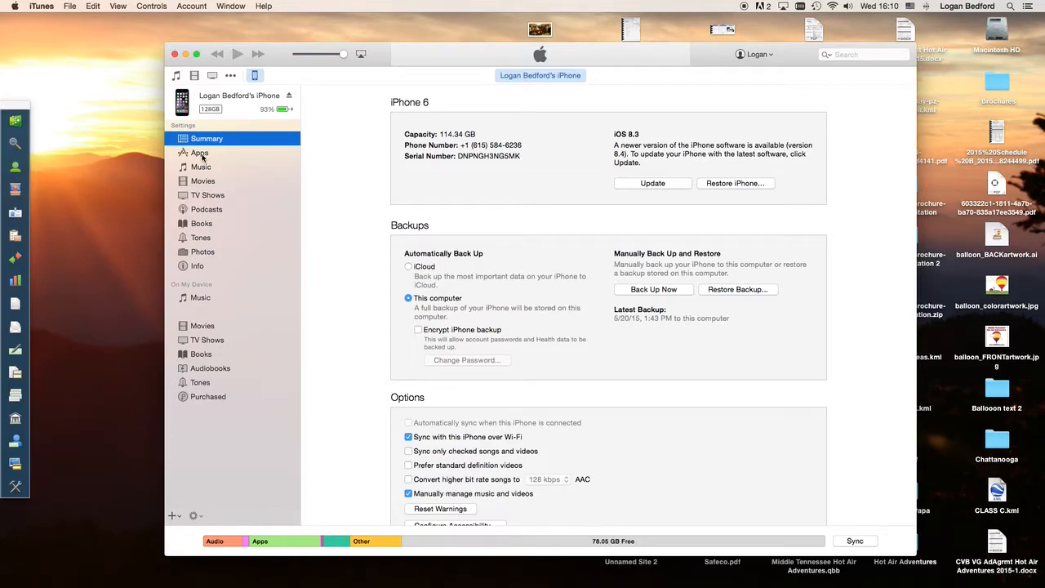
Step: Go to the iPhone's Apps page and scroll to FlightPack's File Sharing documents
left_click(198, 152)
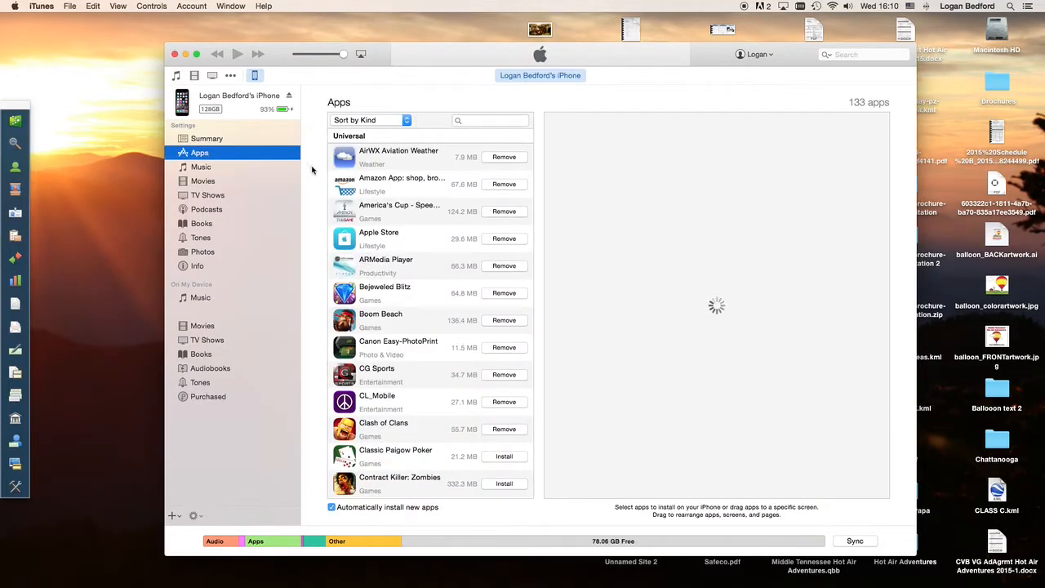
scroll("down", 3)
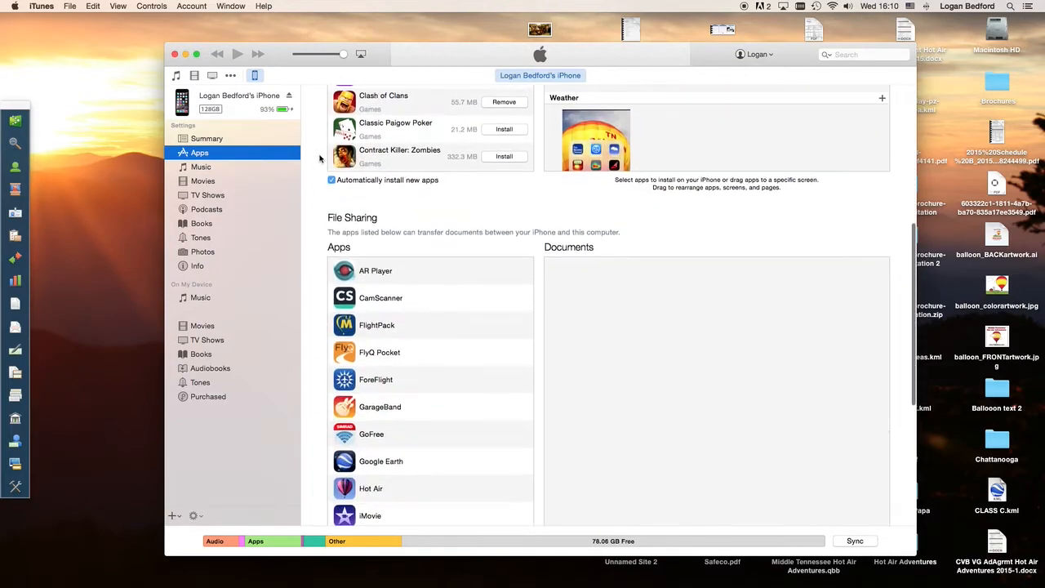
scroll("down", 3)
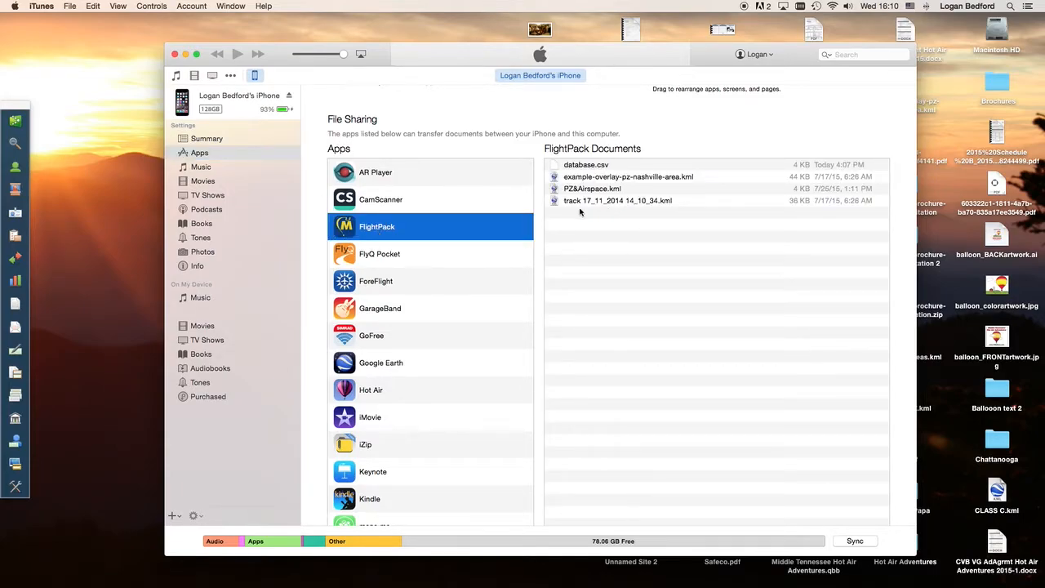
mouse_move(581, 205)
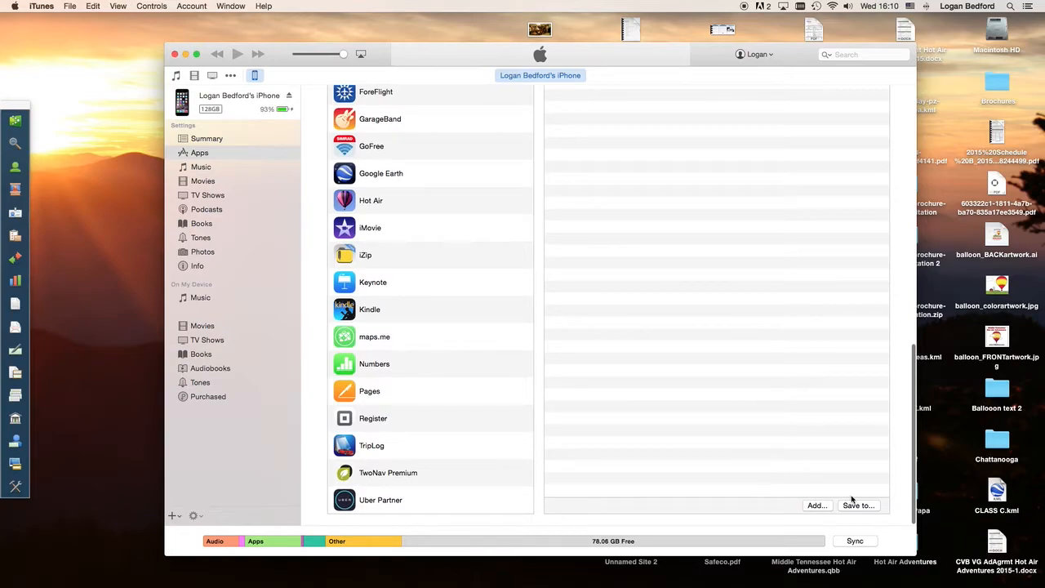
left_click(858, 505)
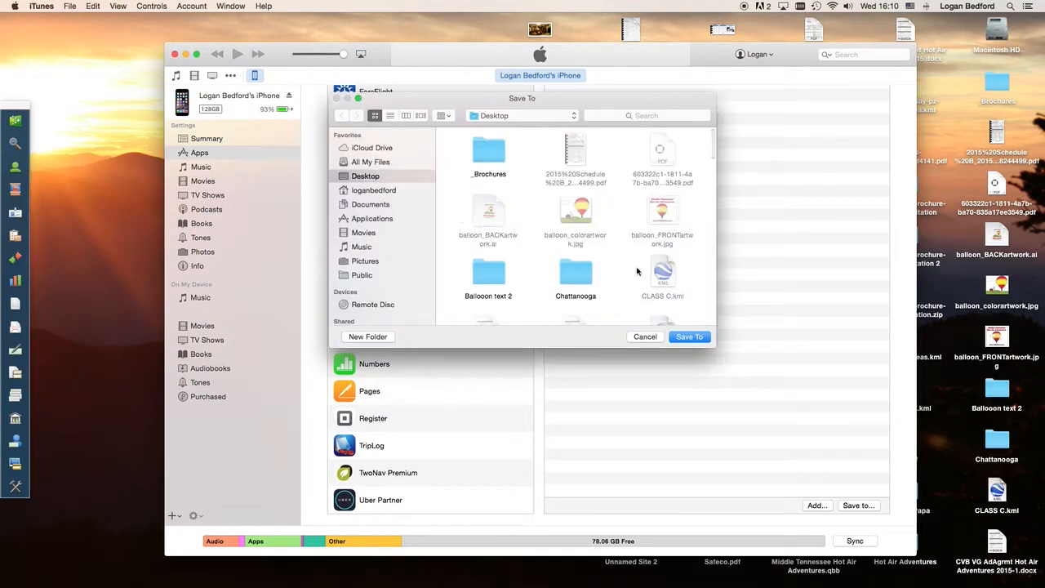
left_click(645, 336)
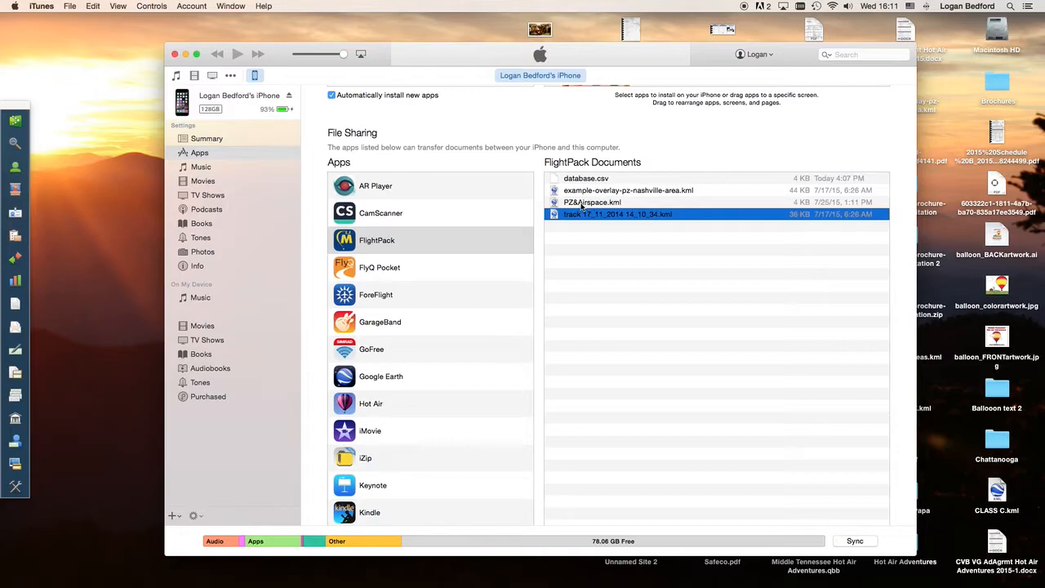
mouse_move(587, 207)
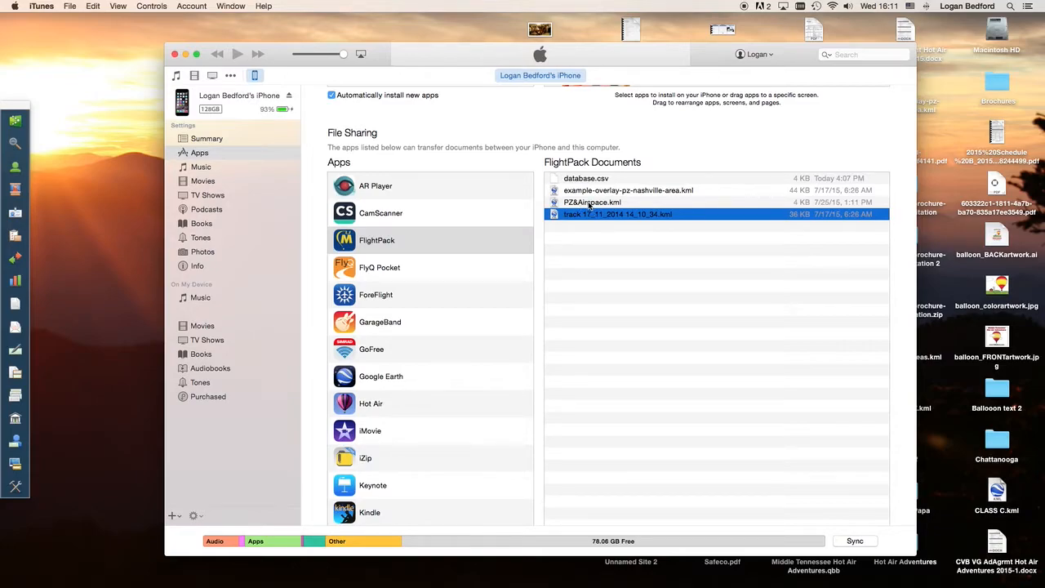
mouse_move(898, 203)
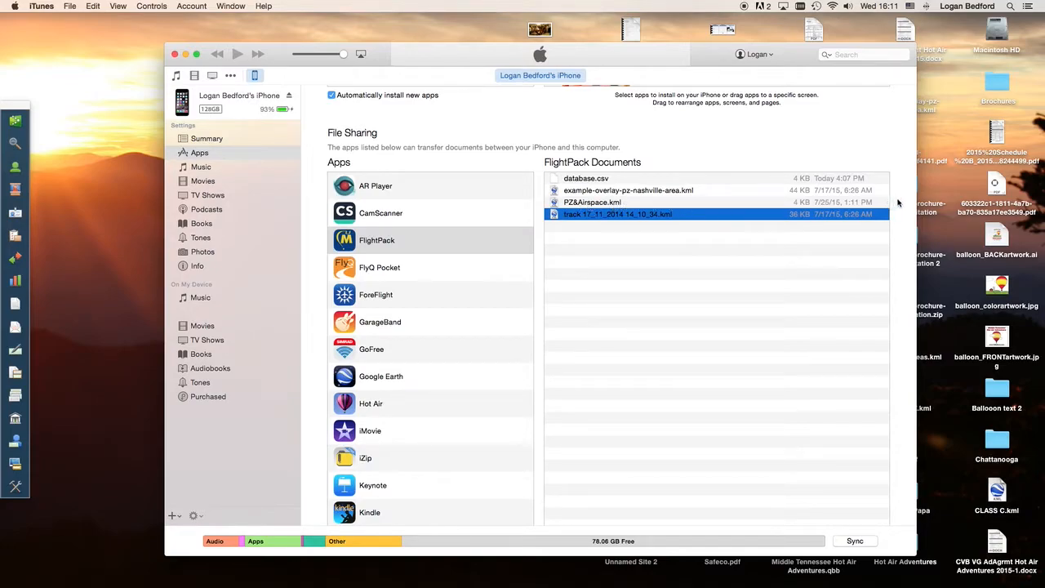
mouse_move(642, 198)
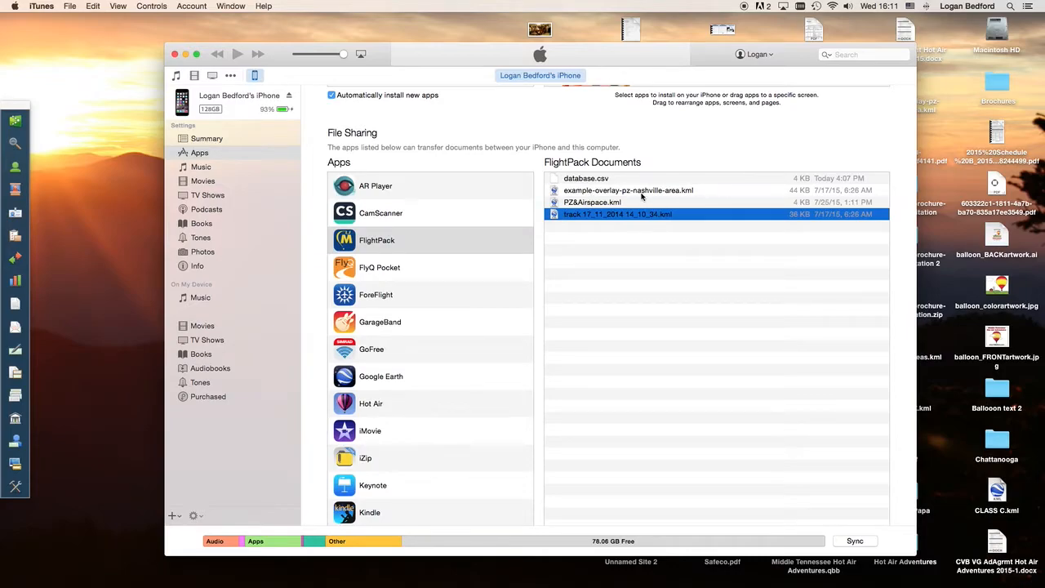
mouse_move(632, 198)
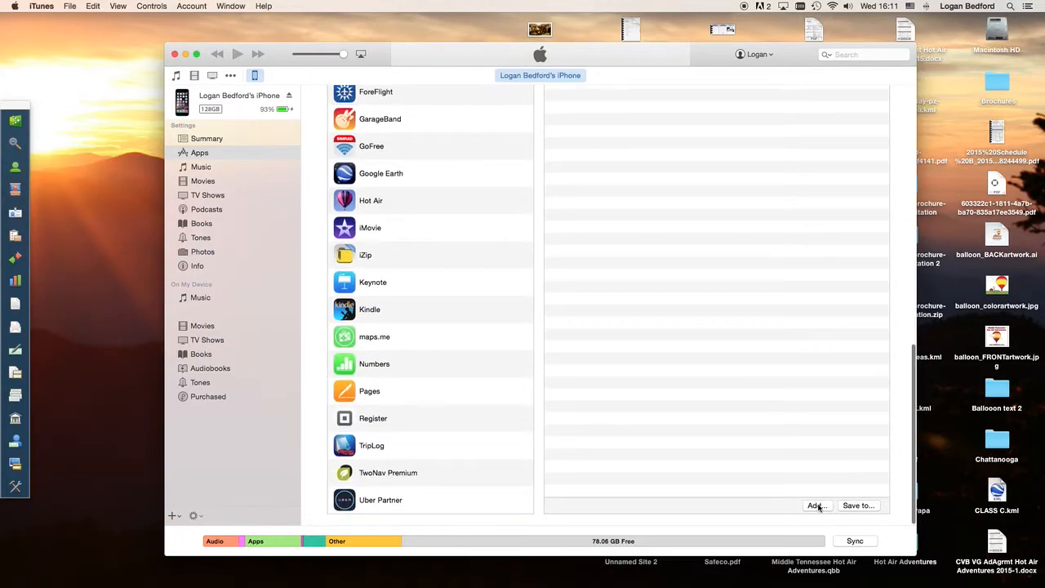
Step: Add Franklin PZ.kml from the Desktop to FlightPack's File Sharing documents
left_click(816, 505)
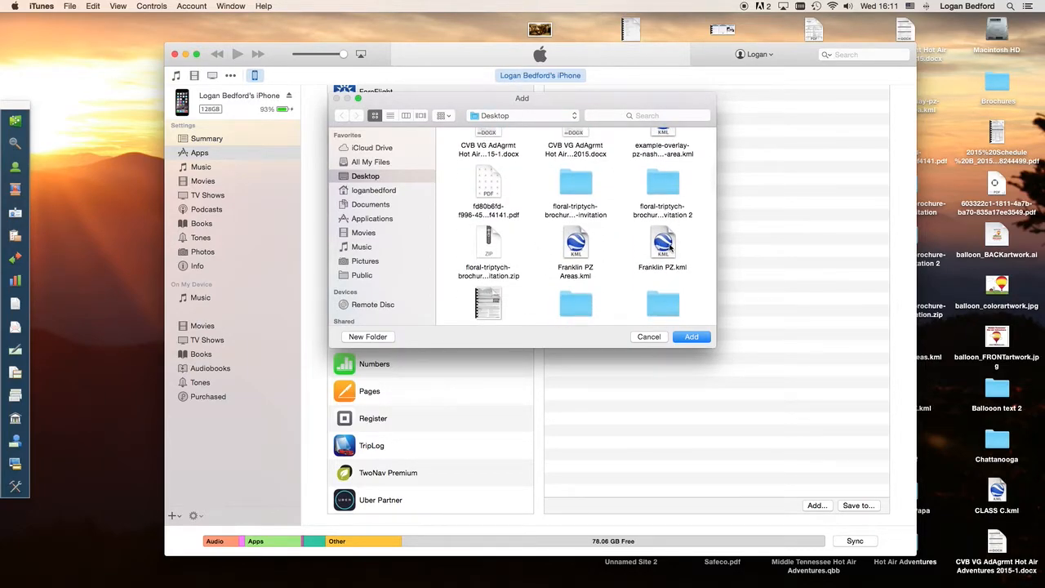
left_click(662, 242)
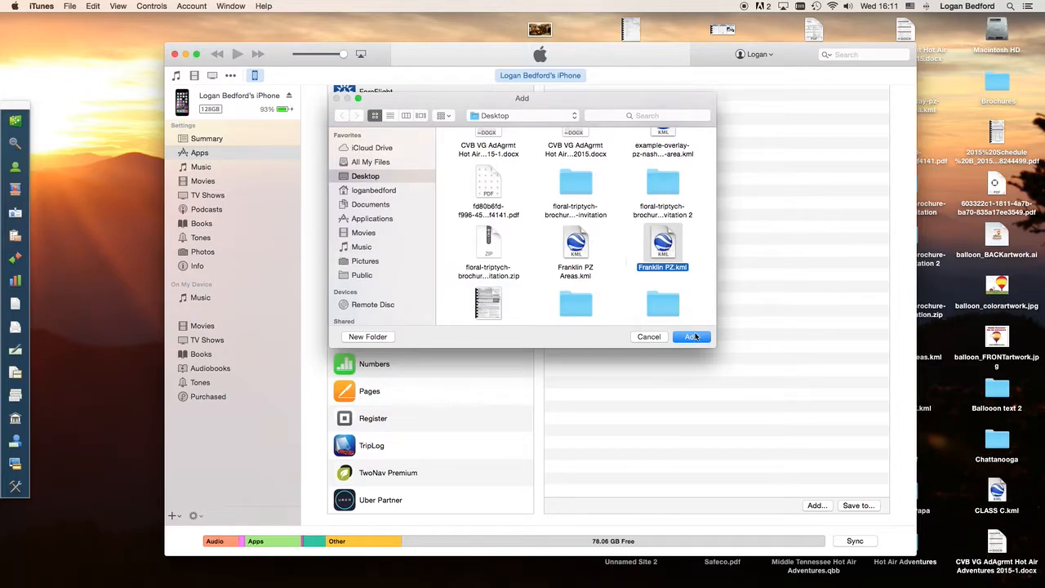
left_click(692, 336)
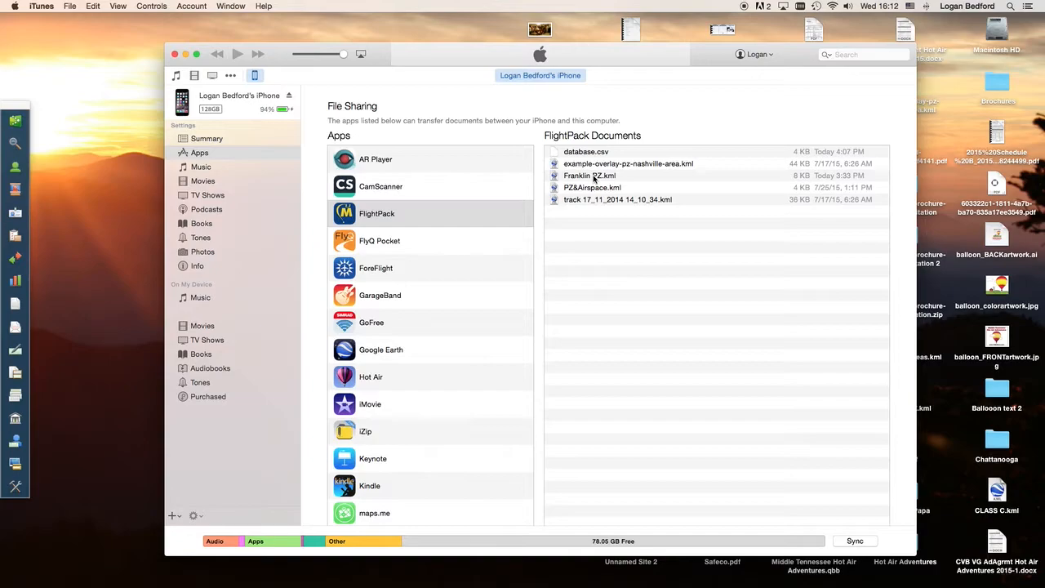
mouse_move(592, 177)
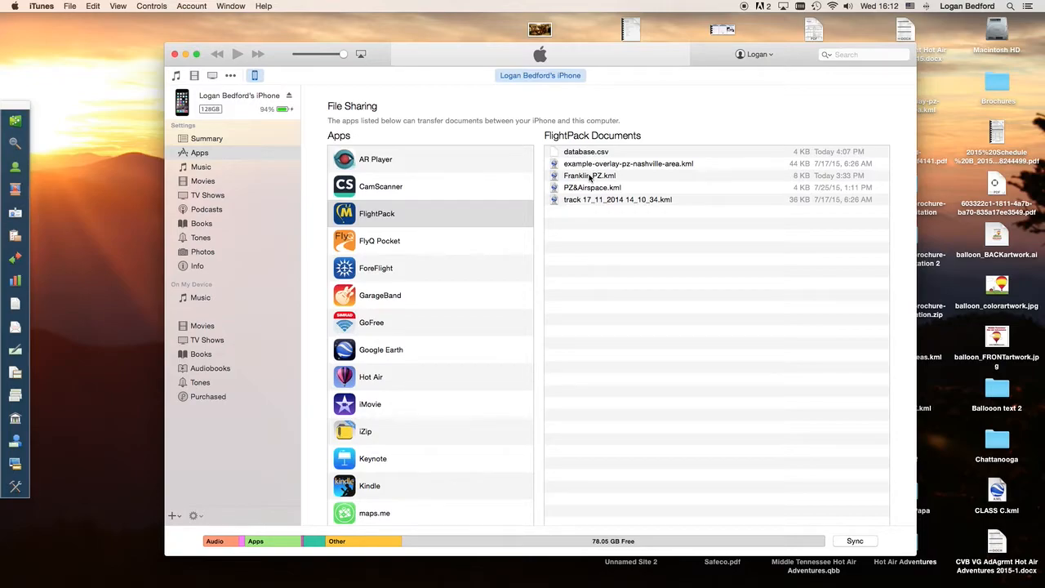
mouse_move(591, 178)
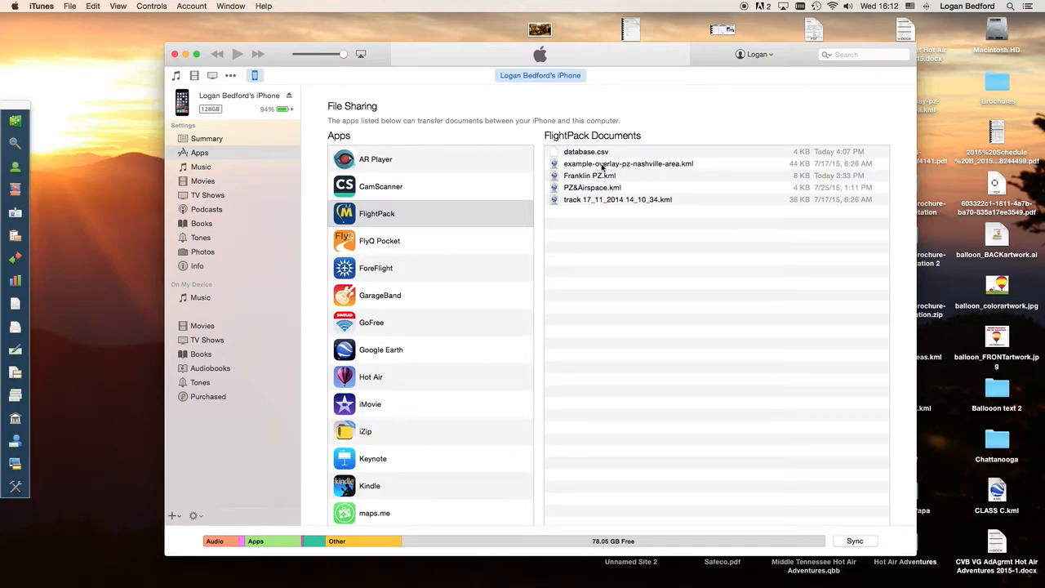
mouse_move(667, 166)
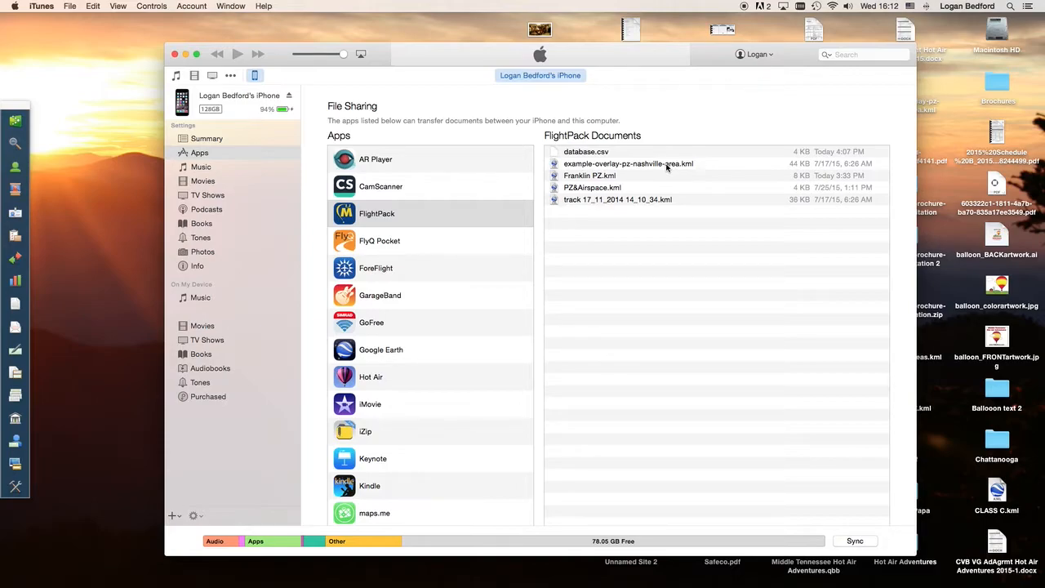
mouse_move(665, 168)
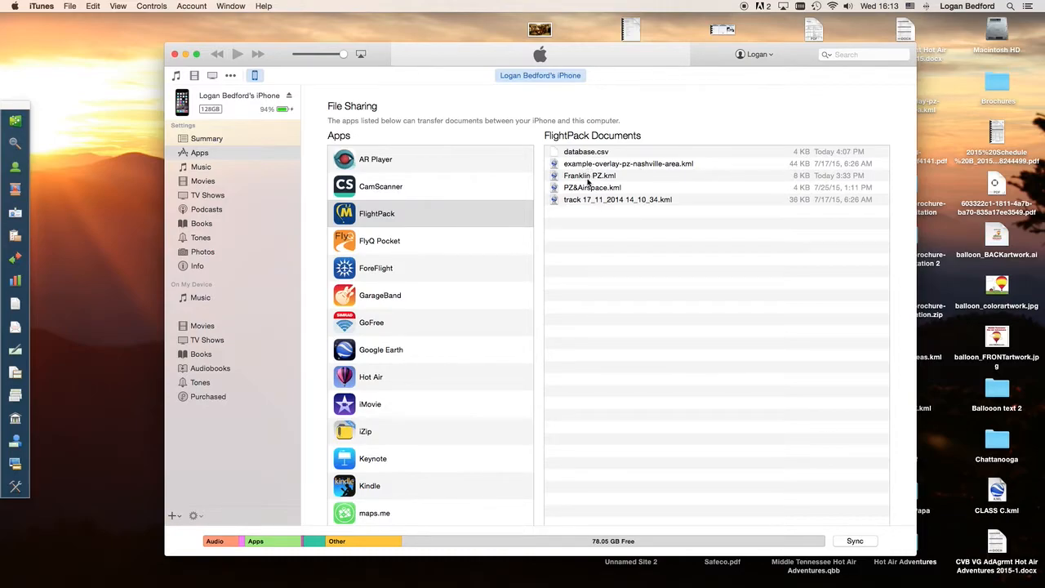
mouse_move(589, 179)
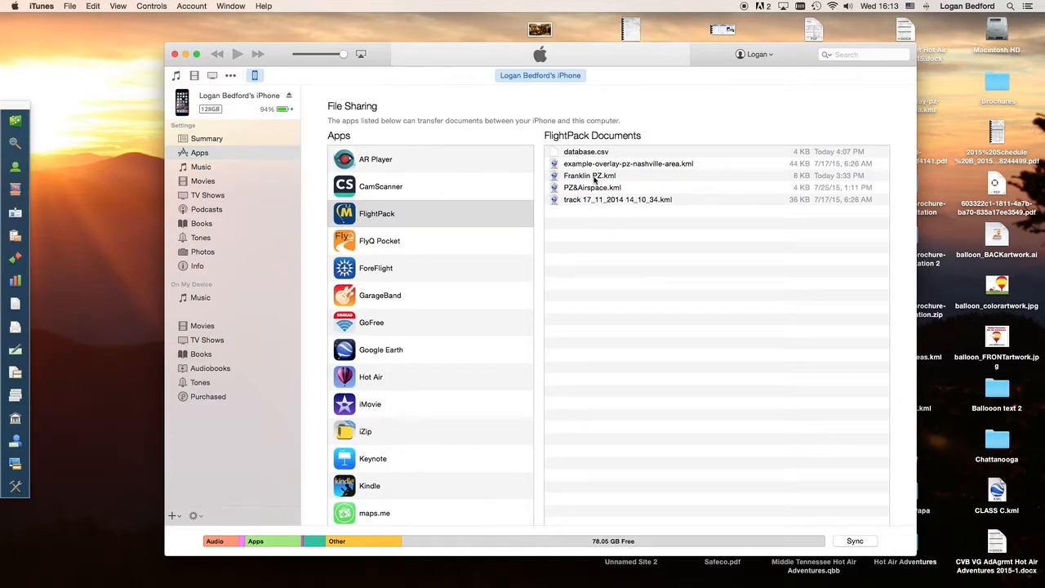
mouse_move(594, 180)
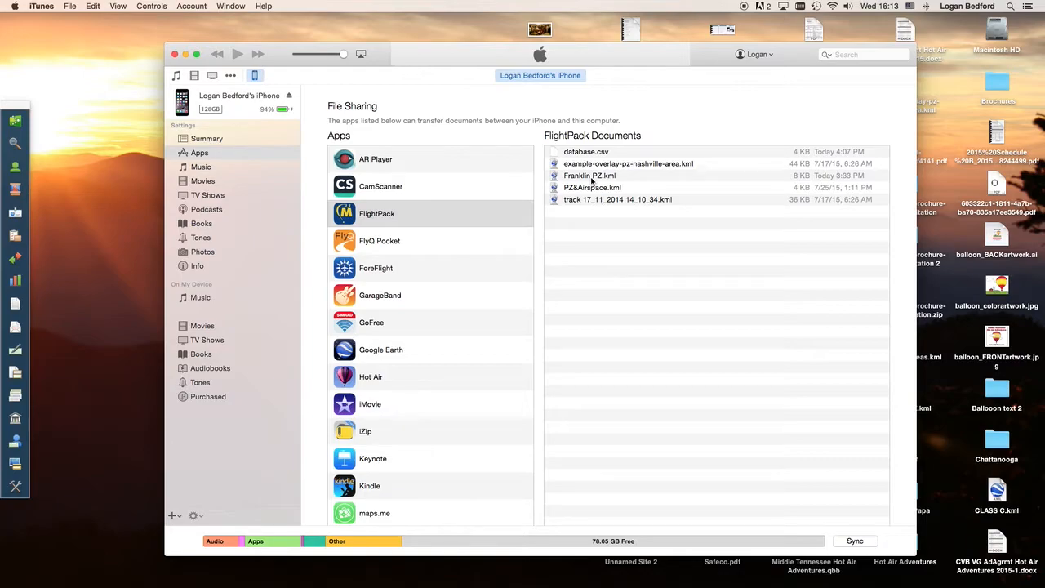
mouse_move(590, 178)
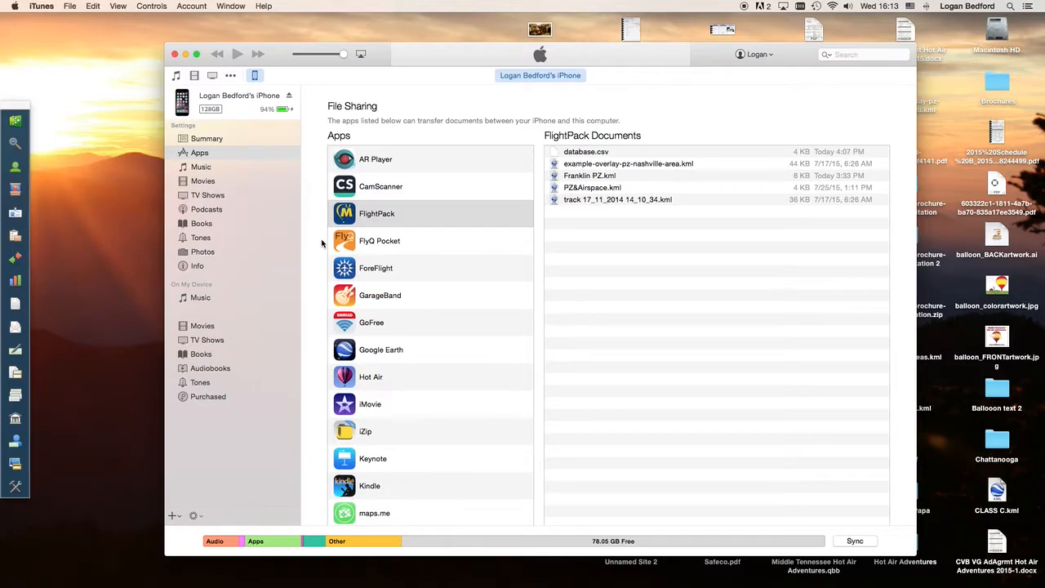
scroll("down", 3)
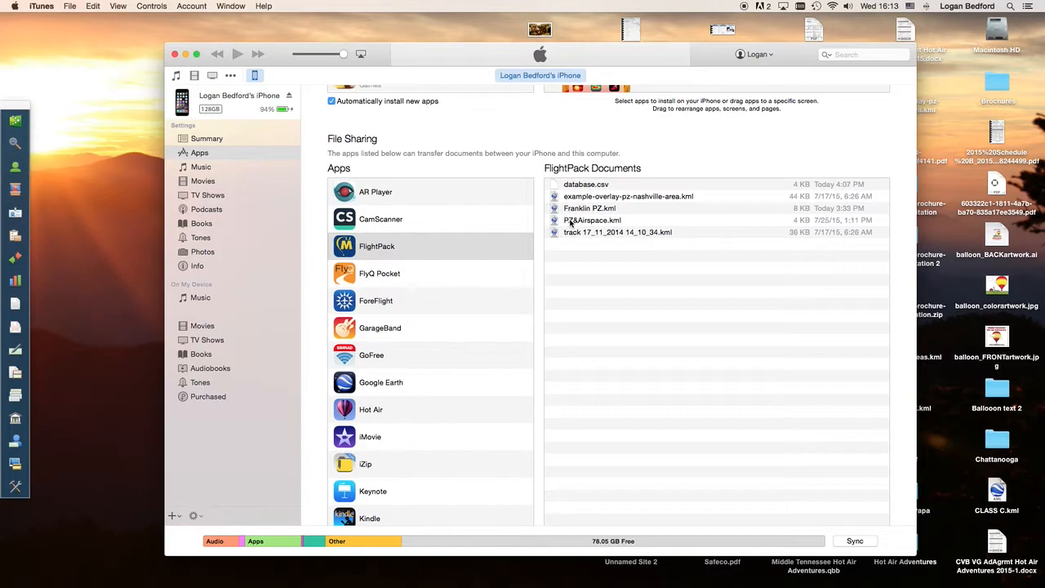
mouse_move(572, 225)
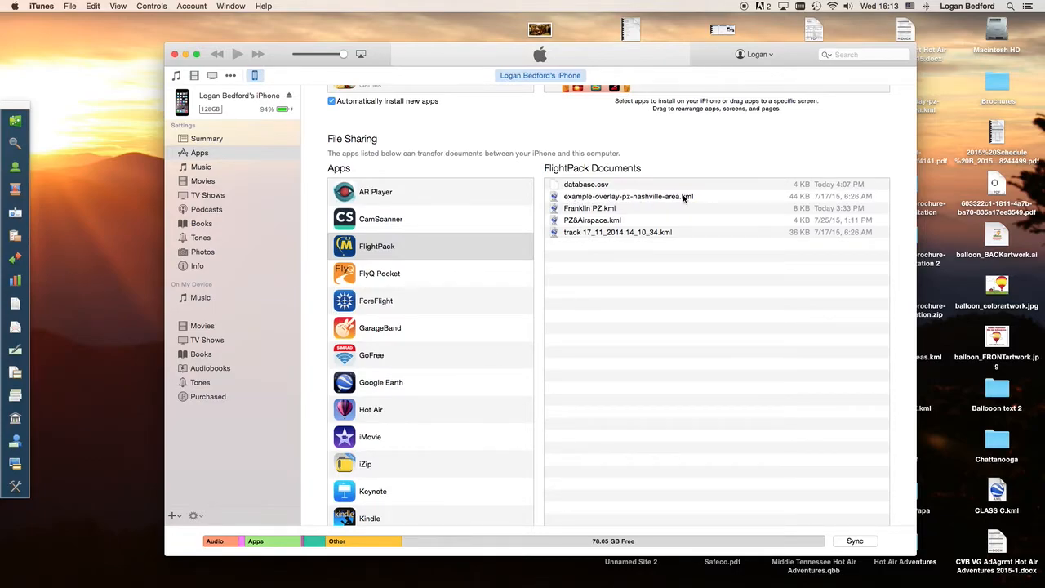
mouse_move(654, 196)
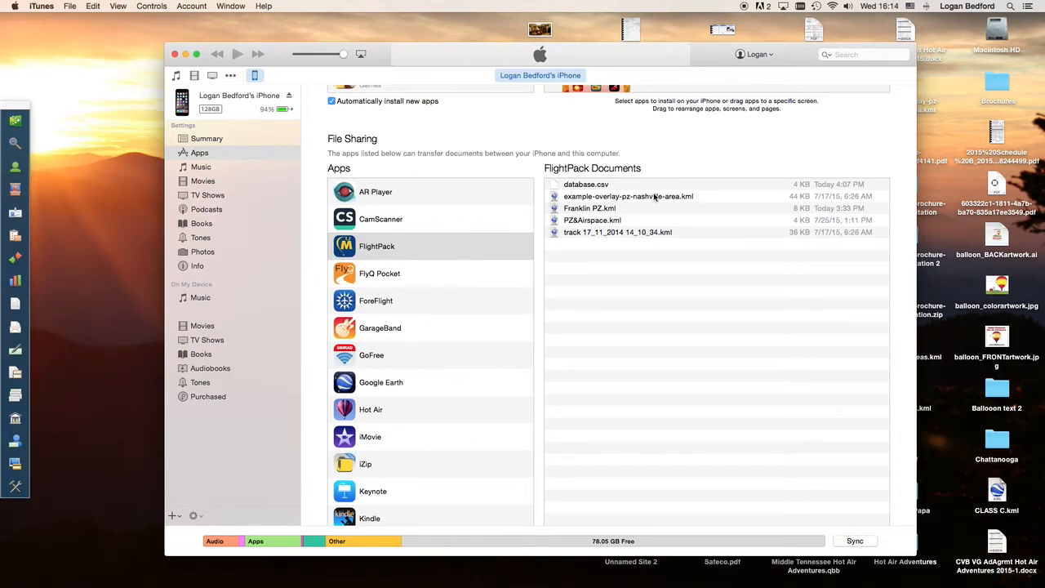
mouse_move(560, 394)
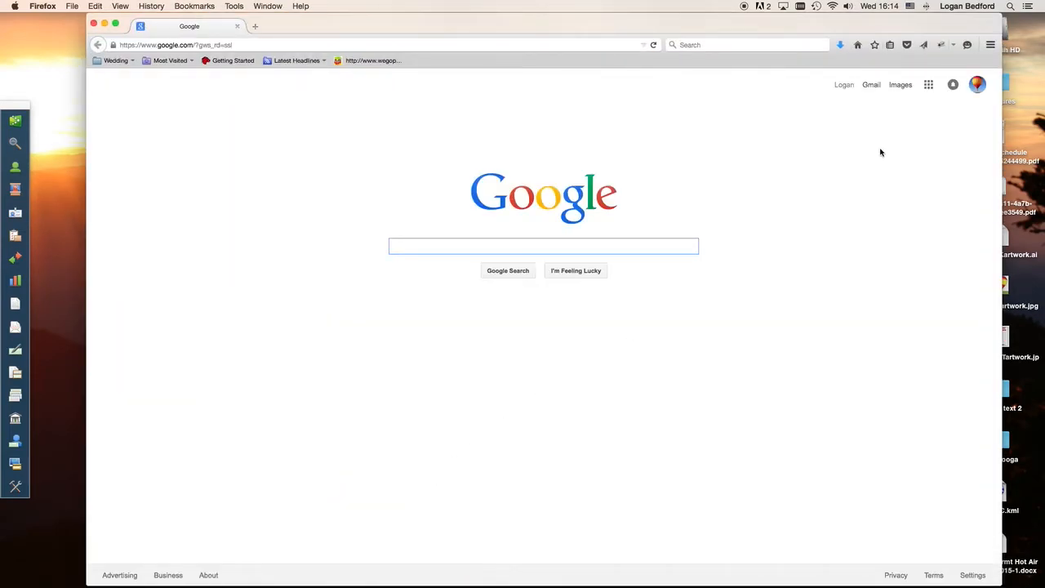
Step: Choose Maps from the Google apps grid on the Google homepage
left_click(928, 84)
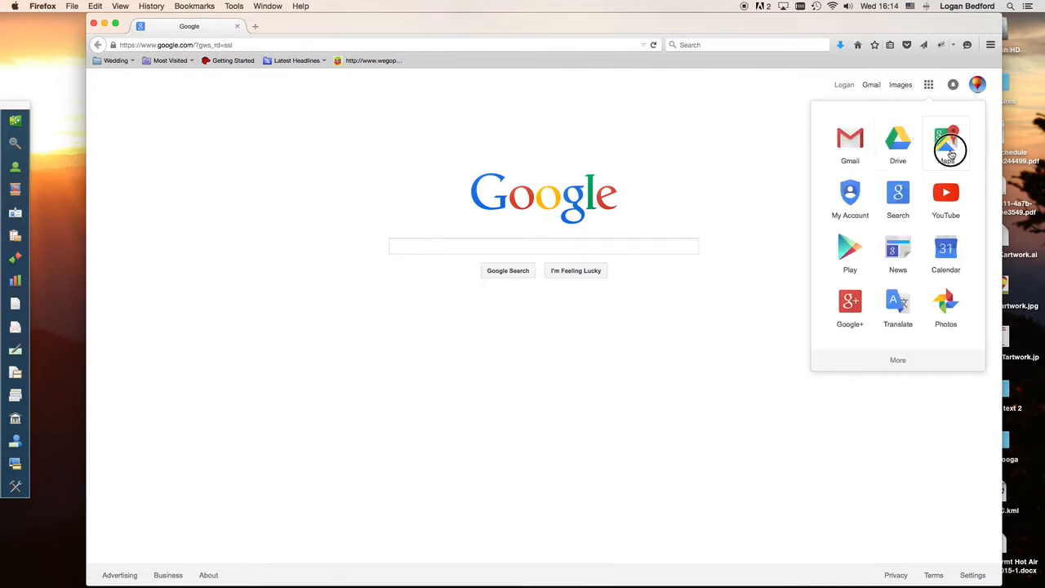
left_click(945, 146)
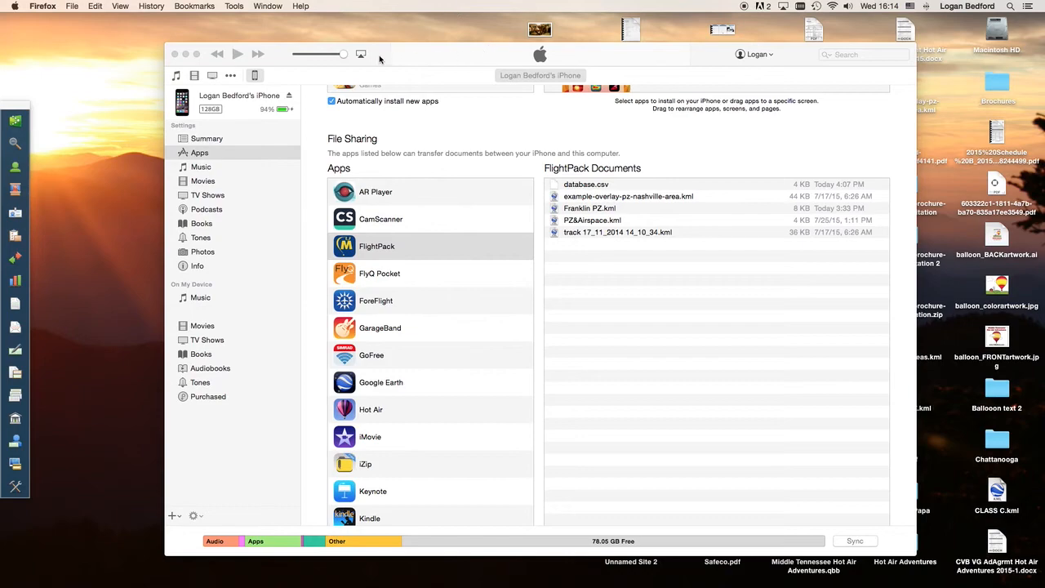
mouse_move(298, 65)
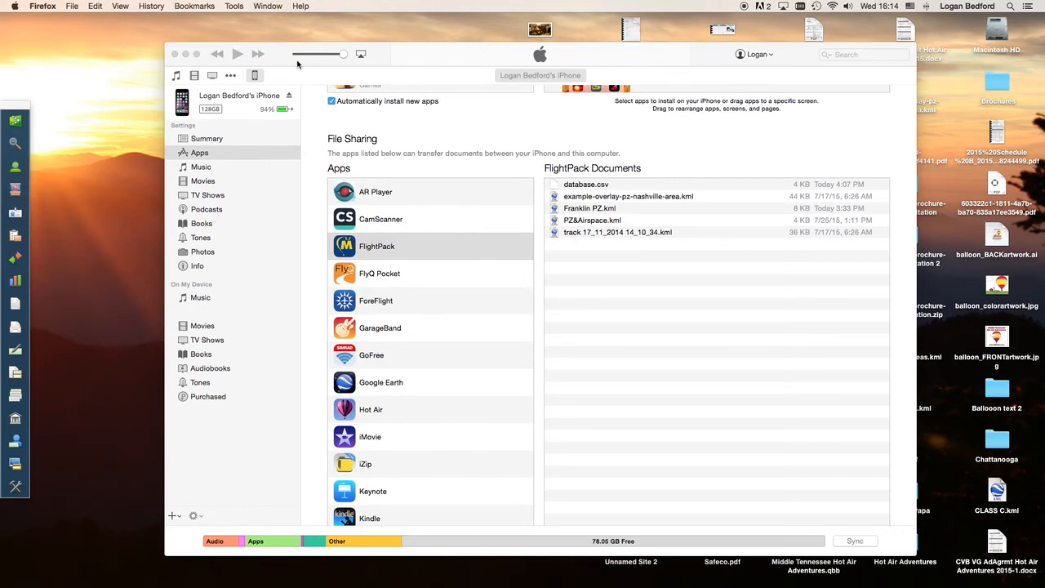